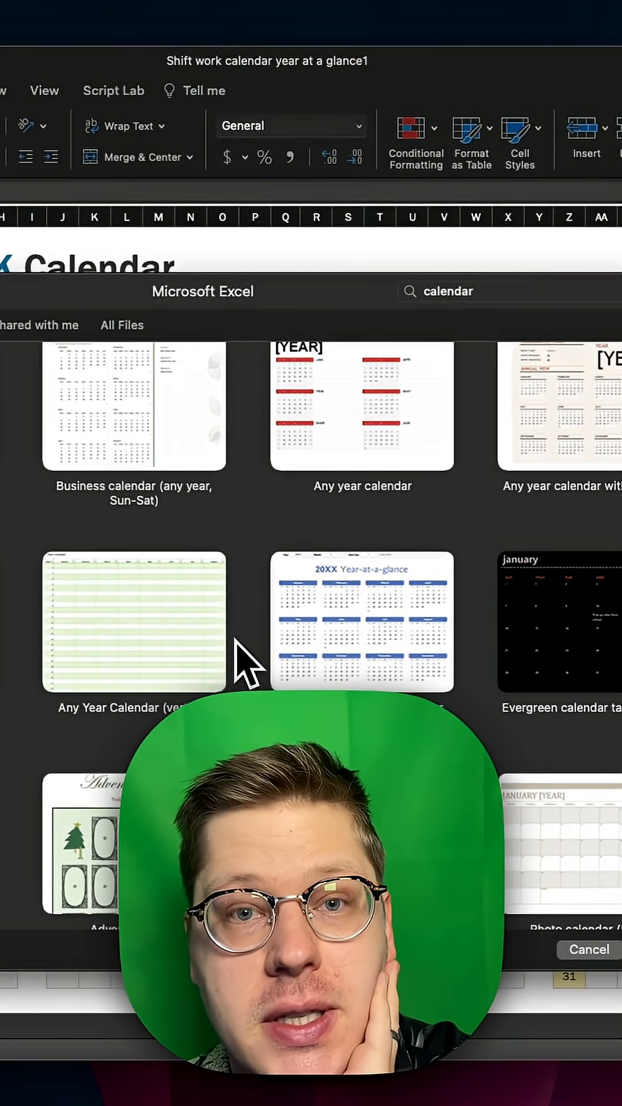
{"action": "scroll", "scroll_direction": "down", "scroll_amount": 3}
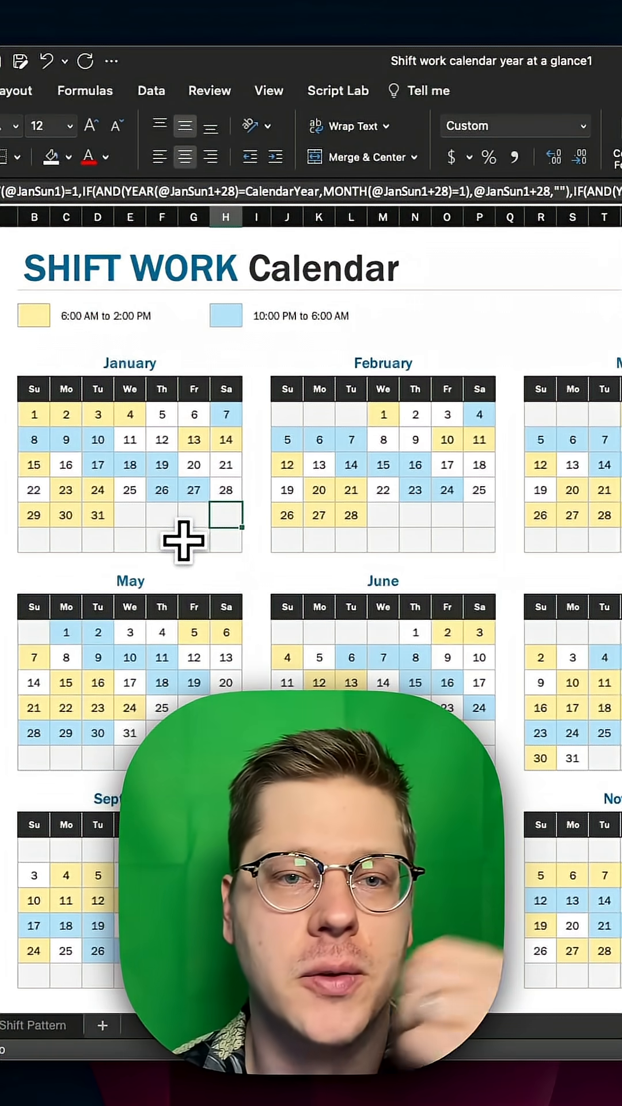
{"action": "scroll", "scroll_direction": "right", "scroll_amount": 3}
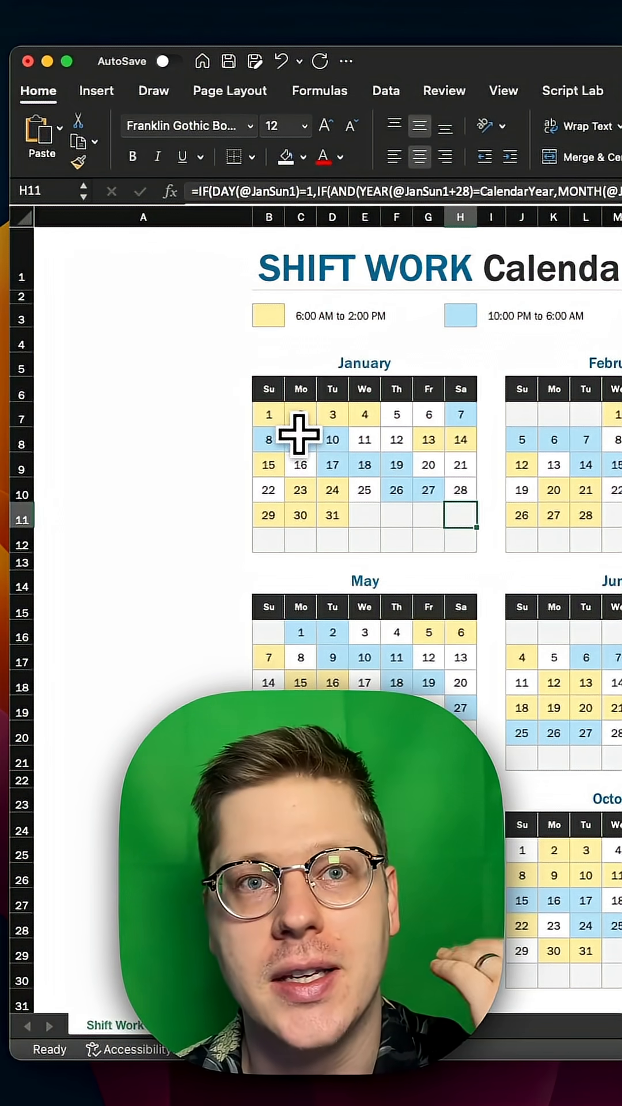
{"action": "mouse_move", "coordinate": [299, 434]}
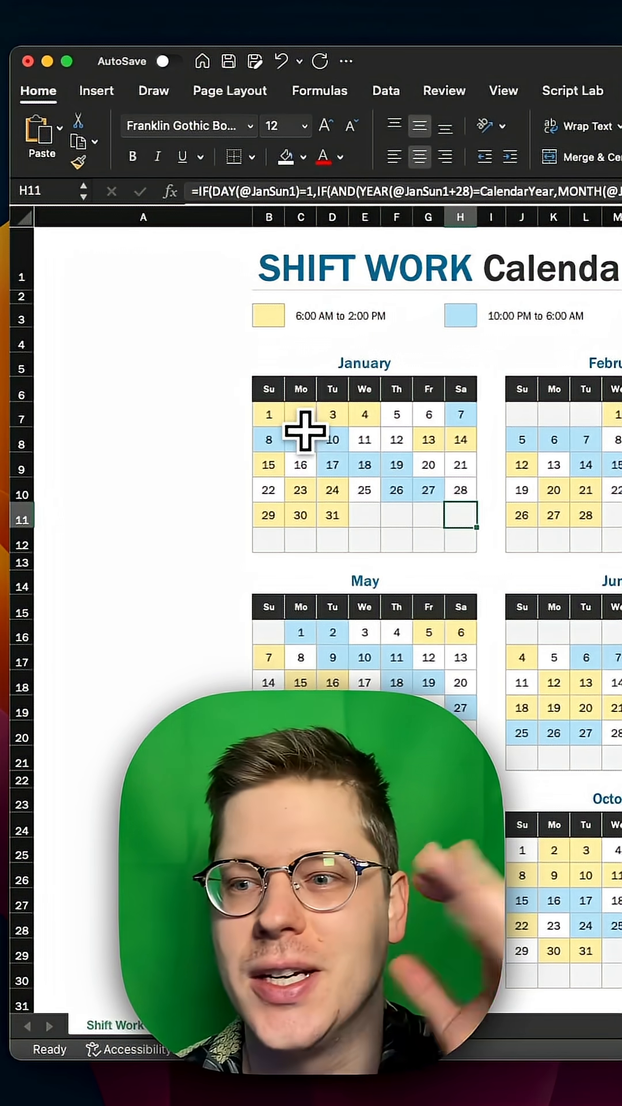